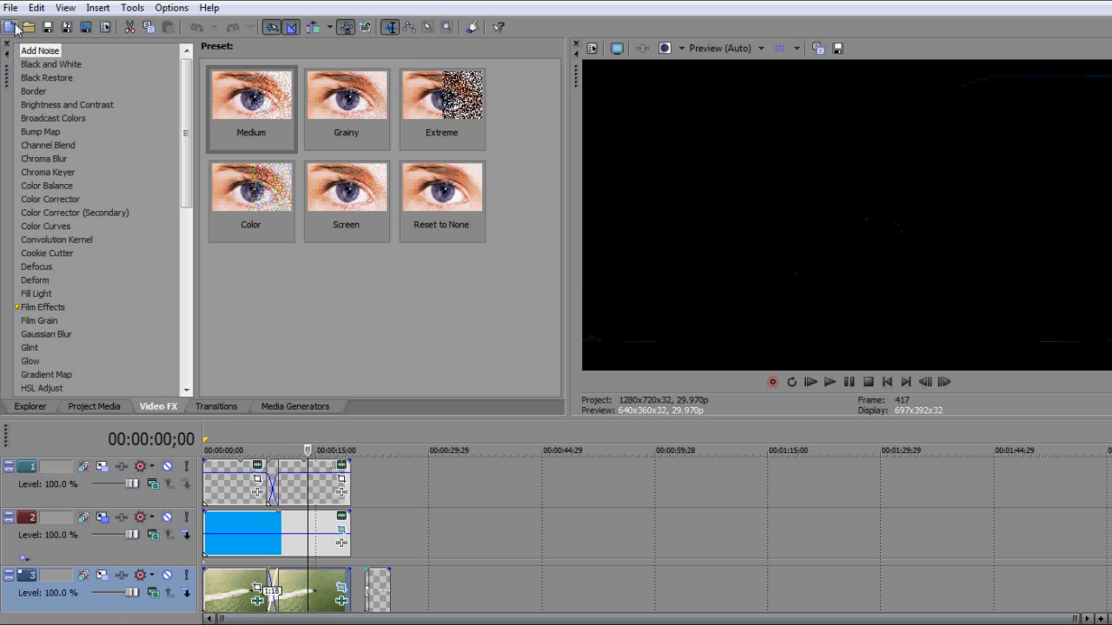
# Open the New Porsche Speed Boat! video from My Videos into the project
pyautogui.click(27, 26)
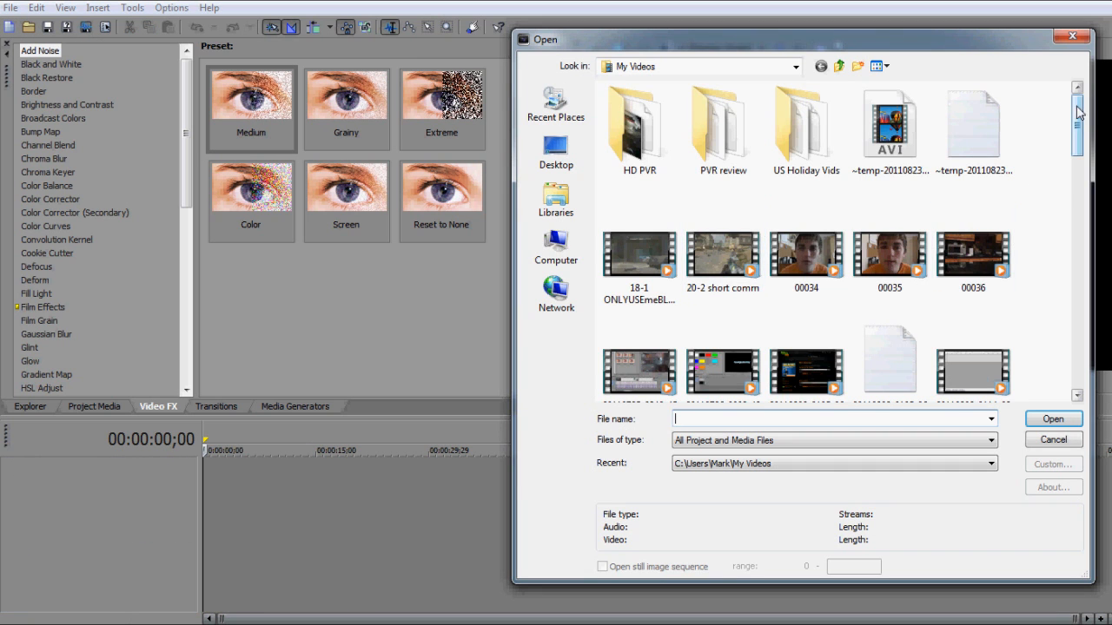
pyautogui.scroll(-3)
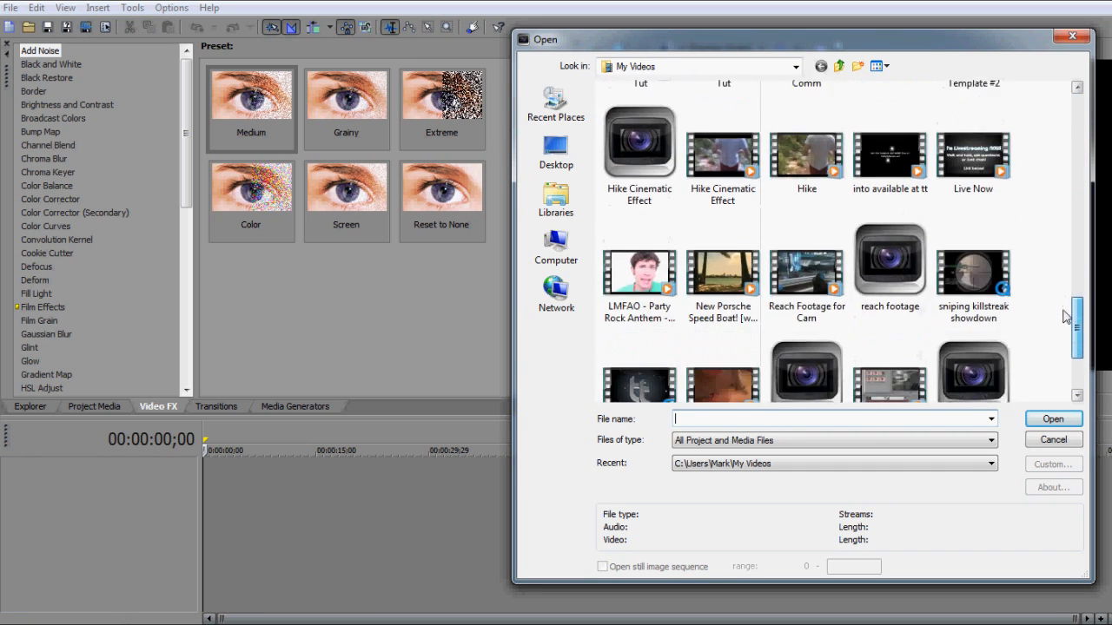
pyautogui.click(722, 265)
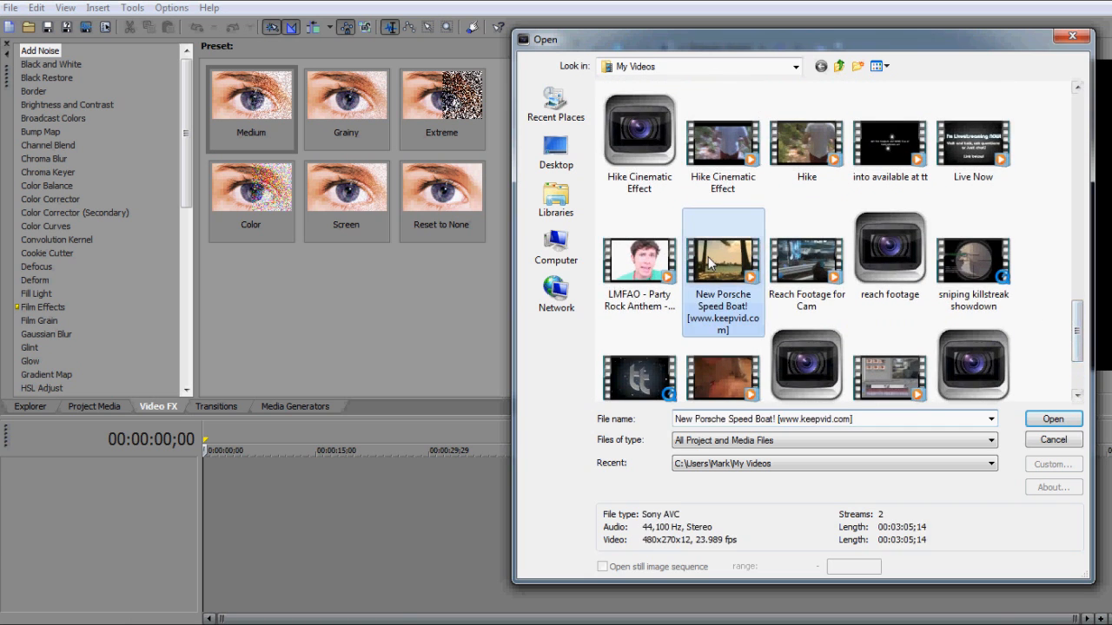
pyautogui.click(1053, 419)
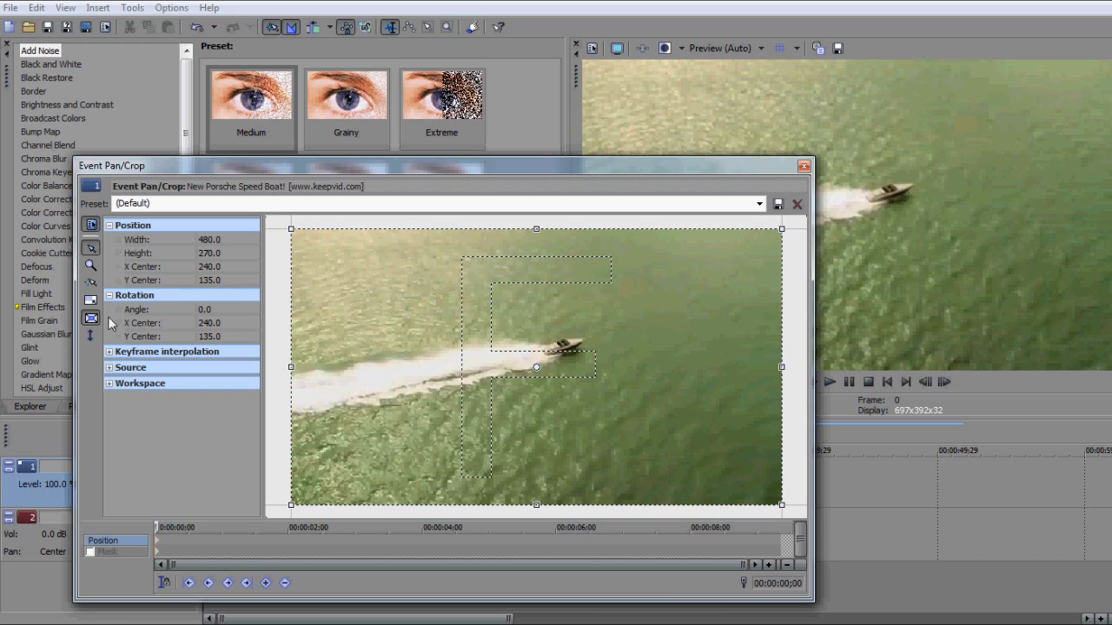
pyautogui.moveTo(91, 318)
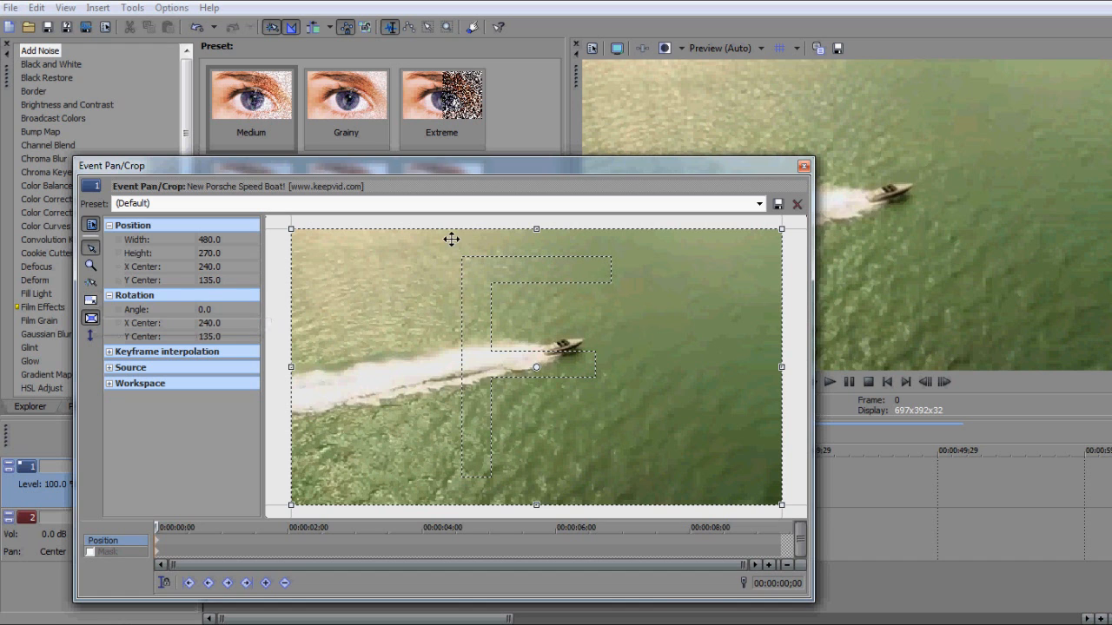
# Reduce the pan/crop frame height from 270 to about 214 to form letterbox bars
pyautogui.moveTo(535, 229); pyautogui.dragTo(536, 235)
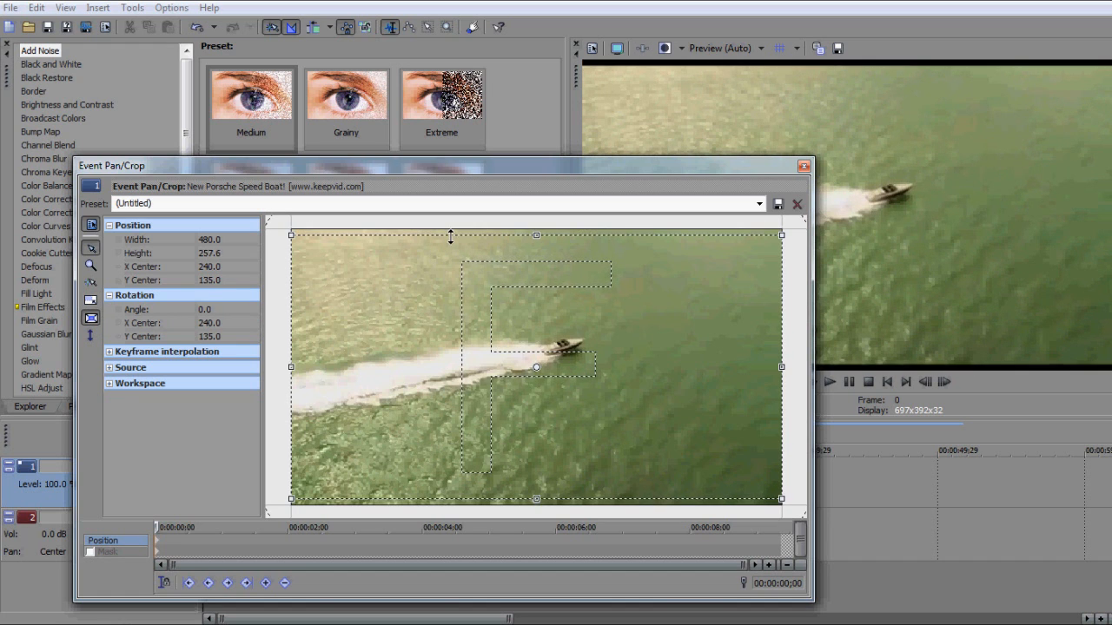
pyautogui.moveTo(536, 234); pyautogui.dragTo(536, 264)
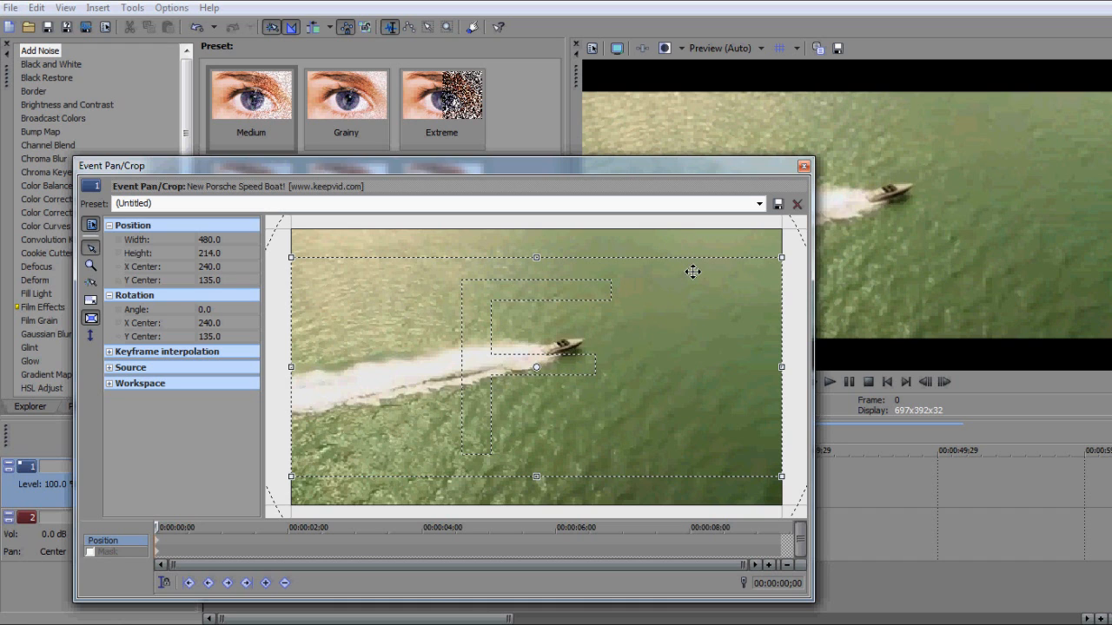
pyautogui.moveTo(789, 190)
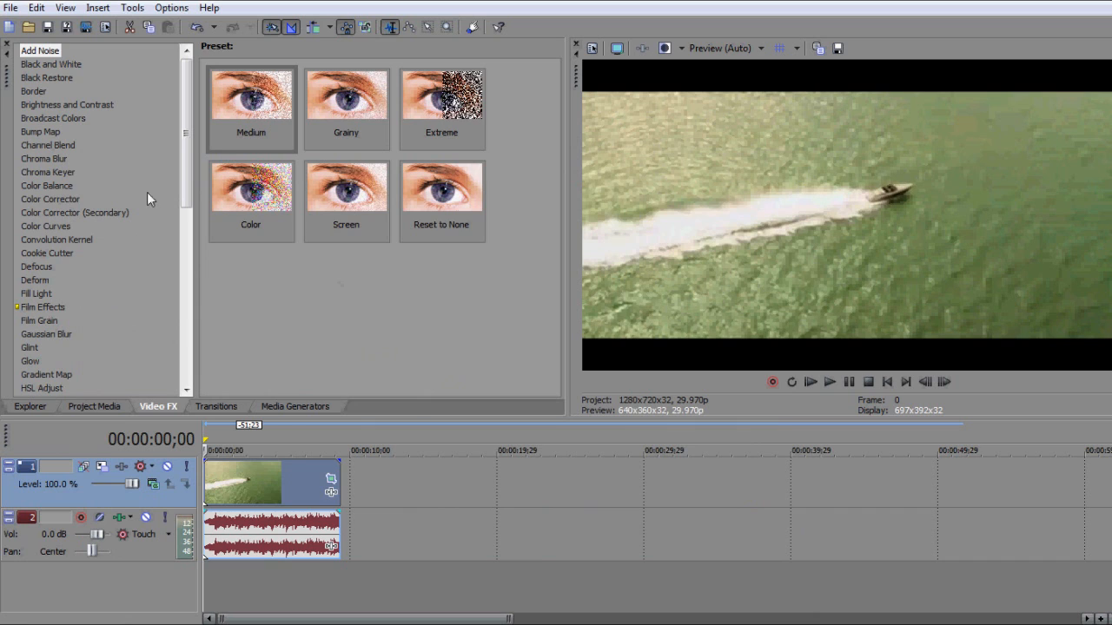
# Apply the Color Corrector Blue Midtones preset to the speedboat clip
pyautogui.click(49, 199)
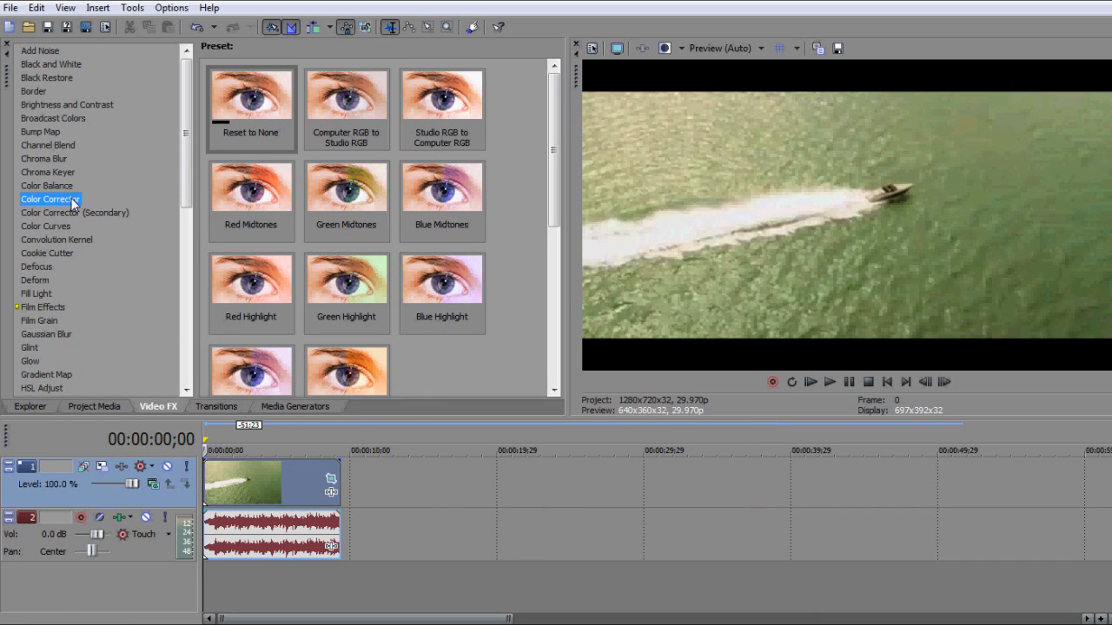
pyautogui.click(251, 96)
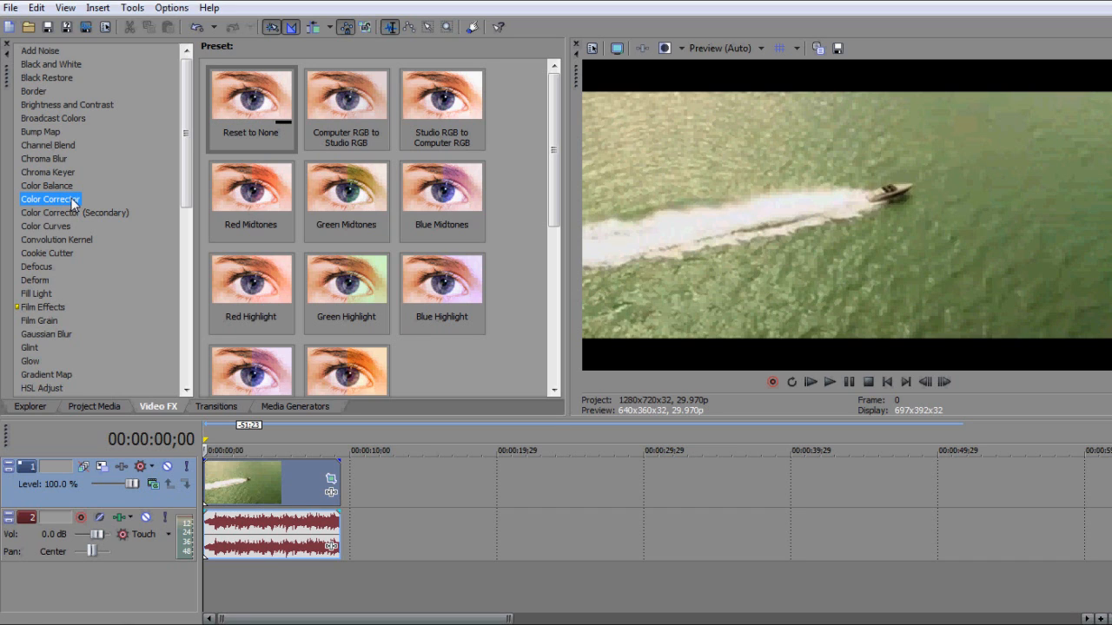
pyautogui.click(442, 186)
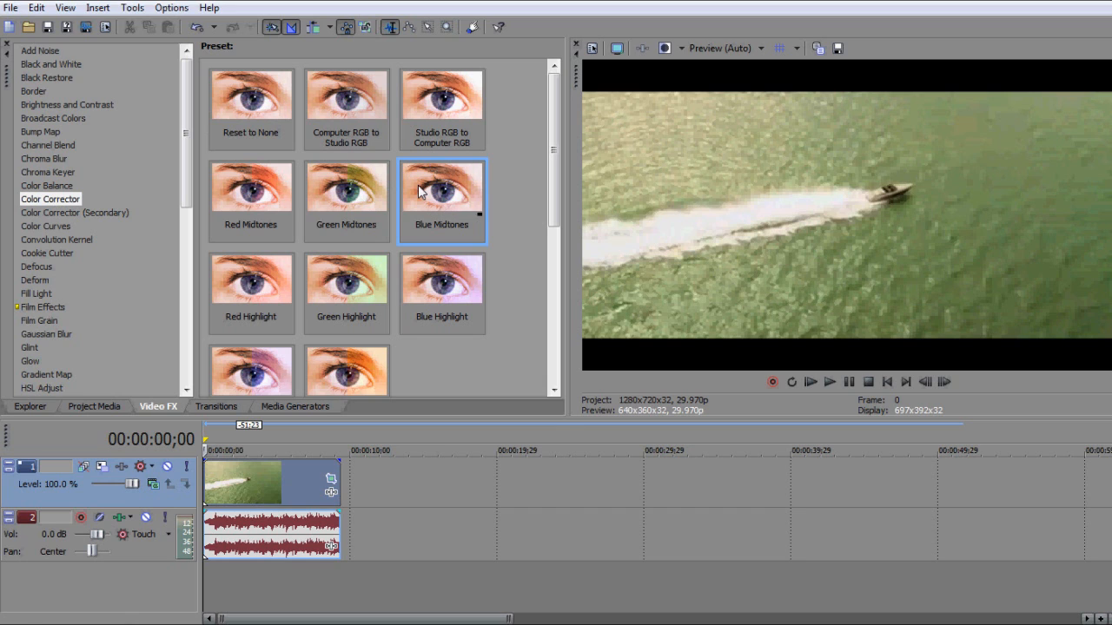
pyautogui.click(441, 185)
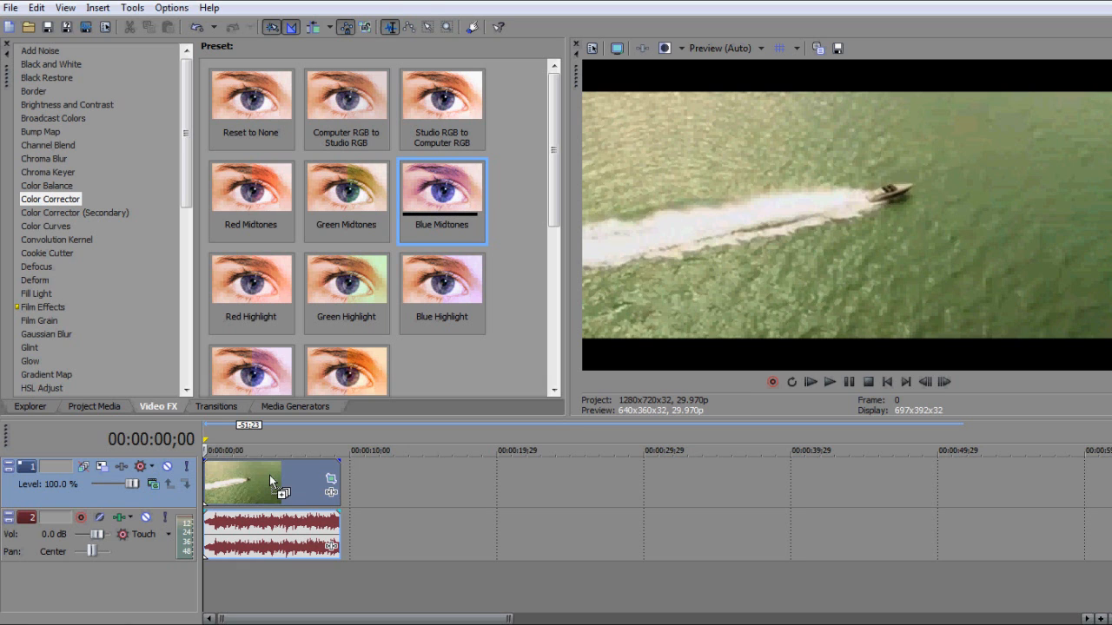
pyautogui.doubleClick(441, 202)
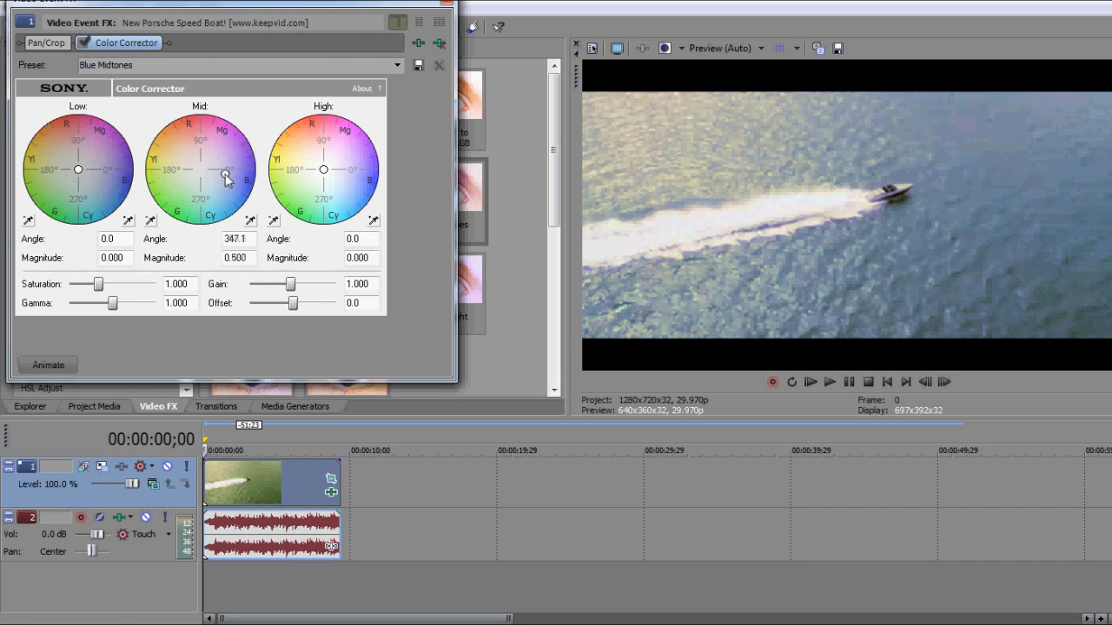
# Tone down the midtone blue and settle the highlights on a moderate blue tint
pyautogui.moveTo(224, 178); pyautogui.dragTo(210, 174)
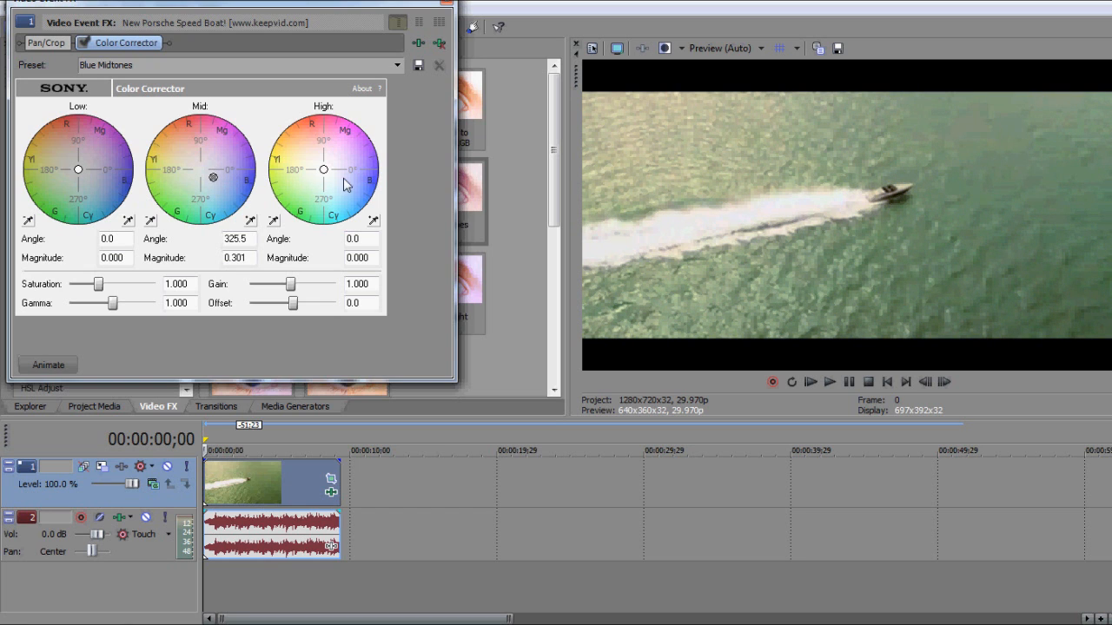
pyautogui.moveTo(324, 170); pyautogui.dragTo(332, 178)
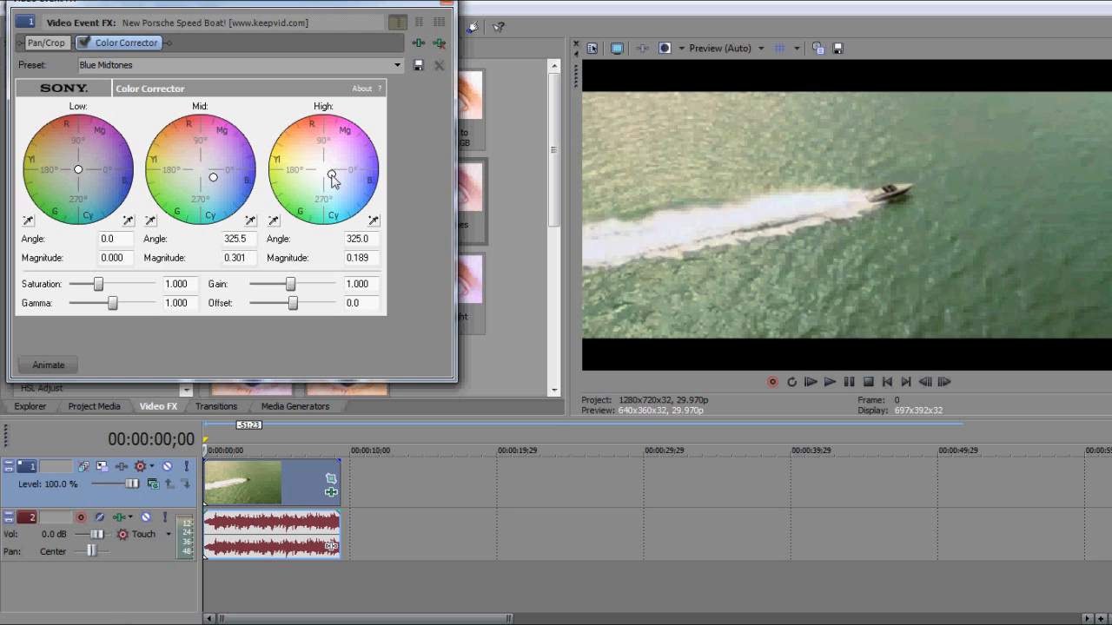
pyautogui.moveTo(332, 178); pyautogui.dragTo(315, 132)
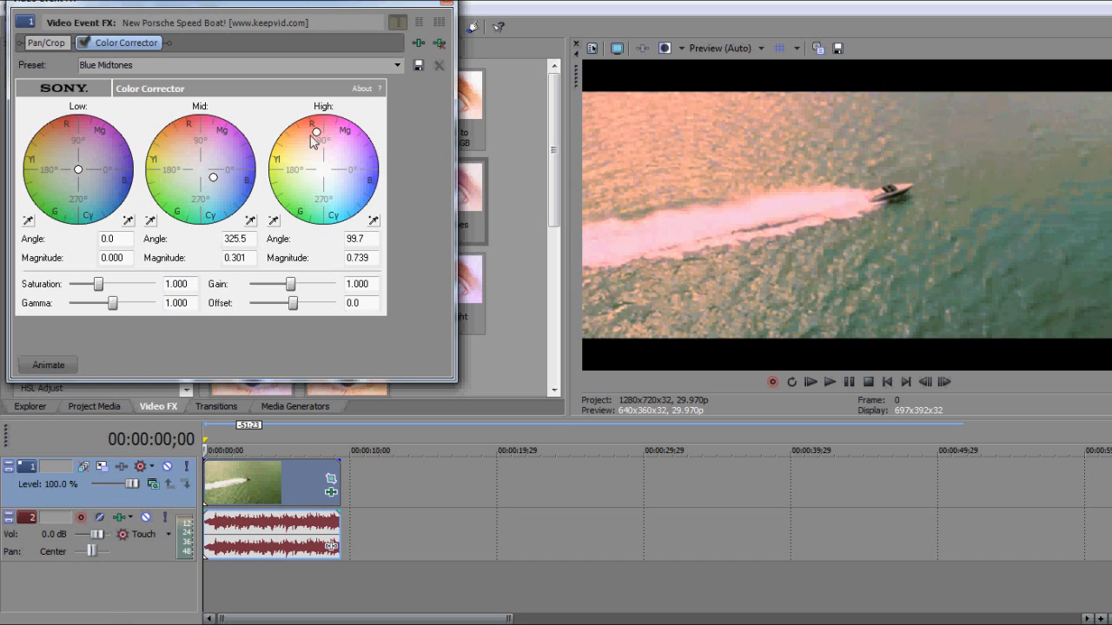
pyautogui.moveTo(317, 132); pyautogui.dragTo(367, 195)
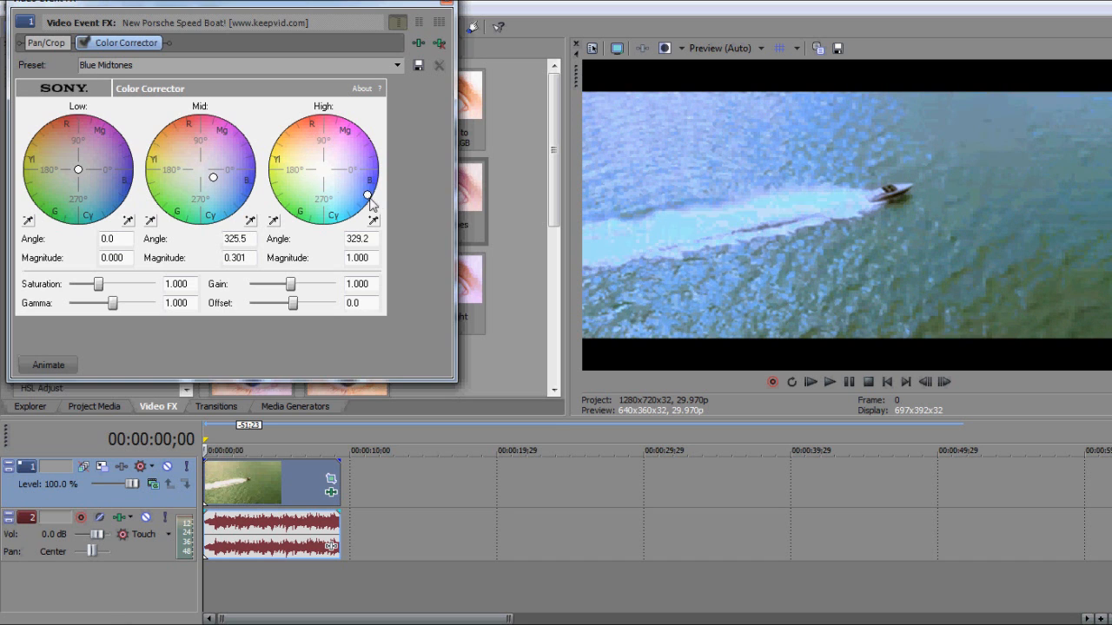
pyautogui.moveTo(367, 195); pyautogui.dragTo(347, 182)
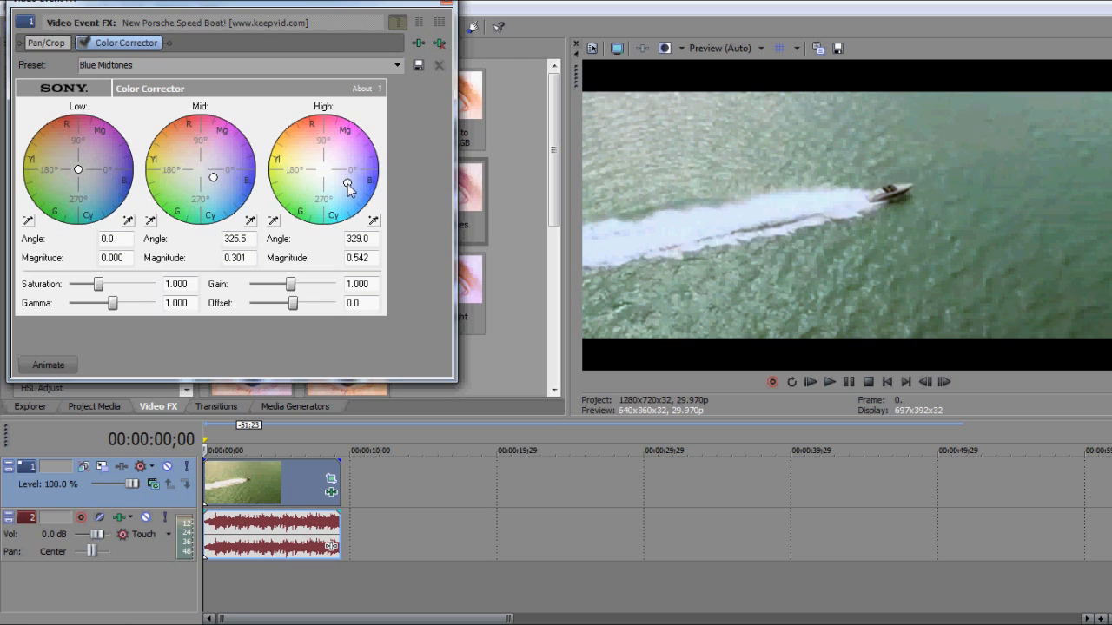
pyautogui.moveTo(347, 182); pyautogui.dragTo(349, 181)
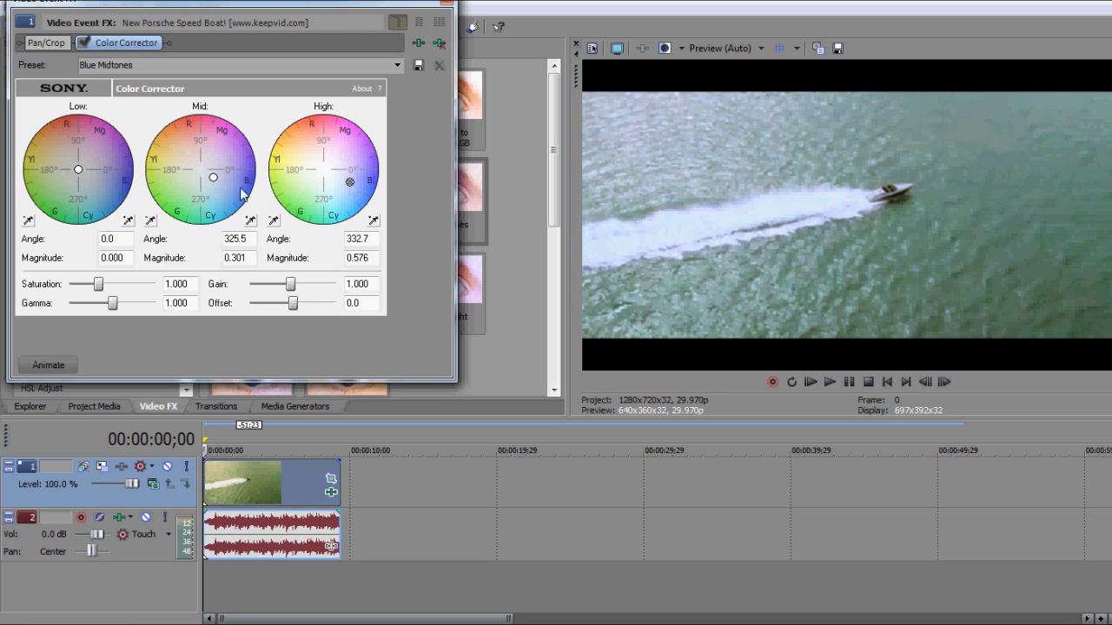
# Push the shadows' tint toward cyan-blue on the Low colour wheel
pyautogui.moveTo(78, 170); pyautogui.dragTo(78, 157)
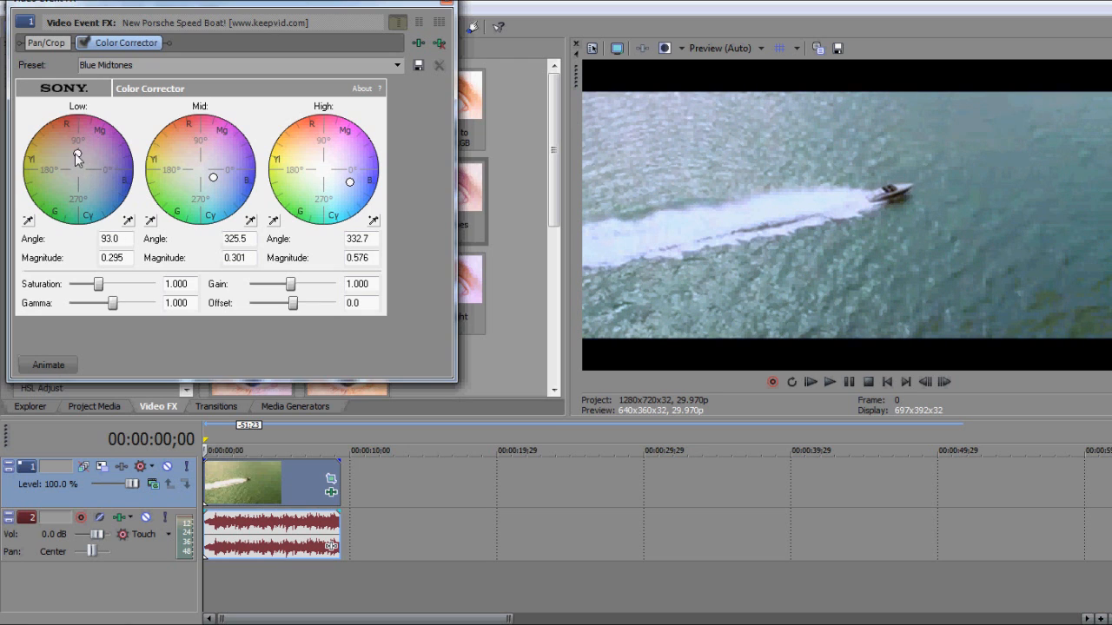
pyautogui.moveTo(77, 156); pyautogui.dragTo(88, 180)
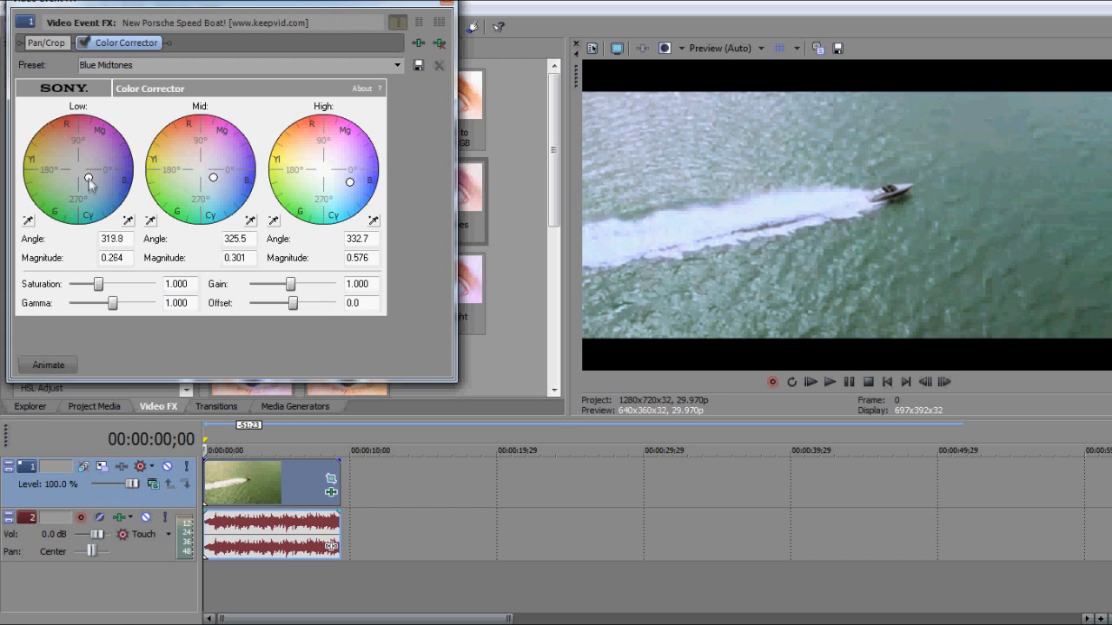
pyautogui.moveTo(89, 181); pyautogui.dragTo(91, 186)
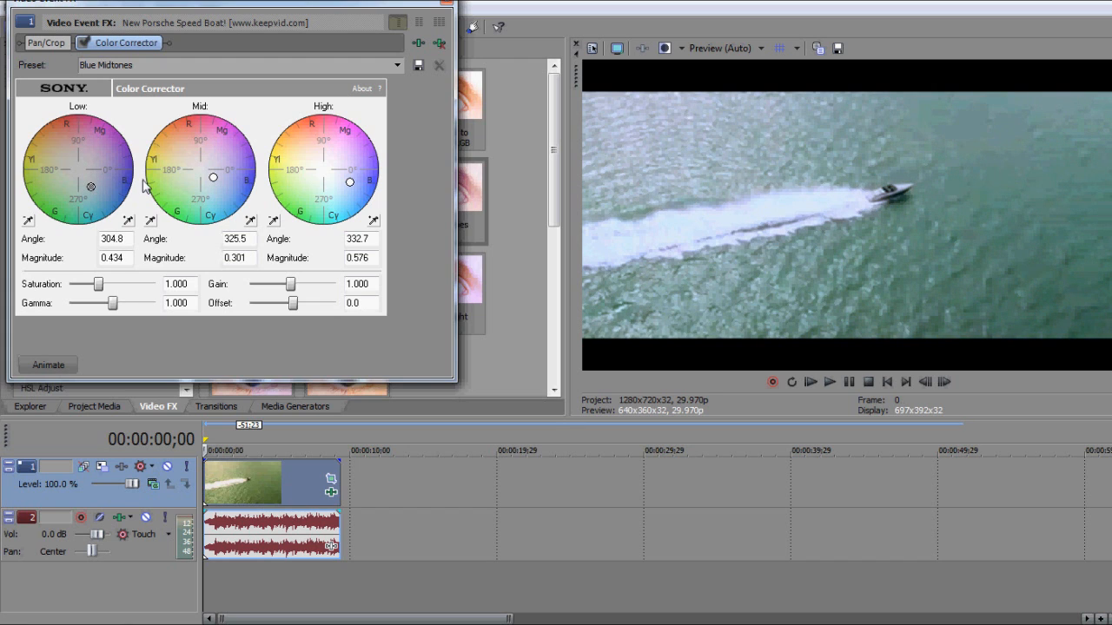
pyautogui.moveTo(239, 203)
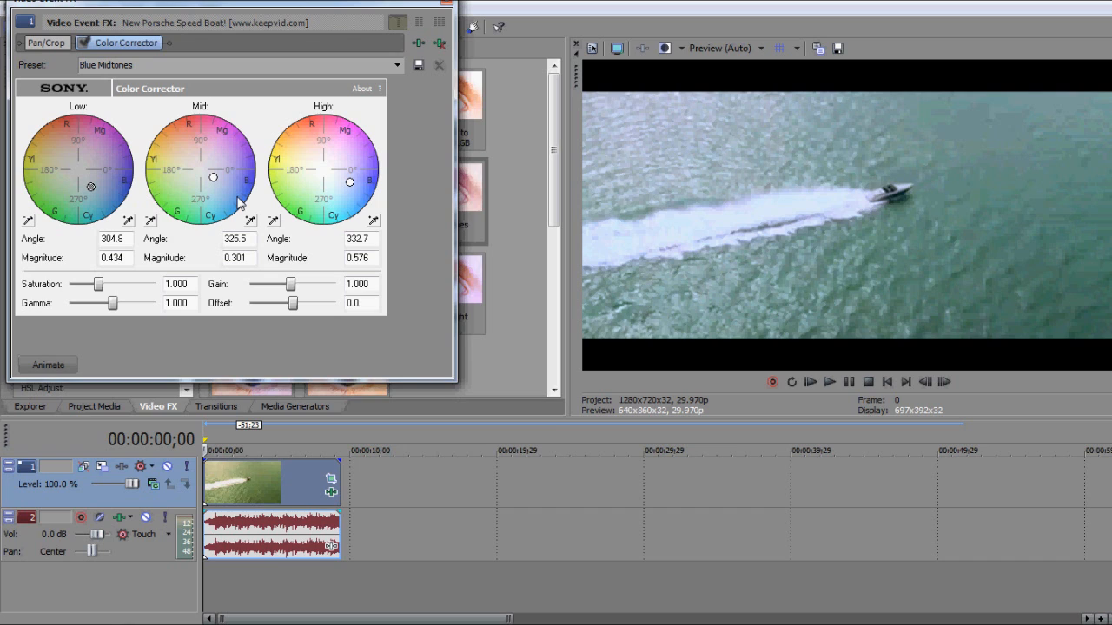
pyautogui.moveTo(311, 204)
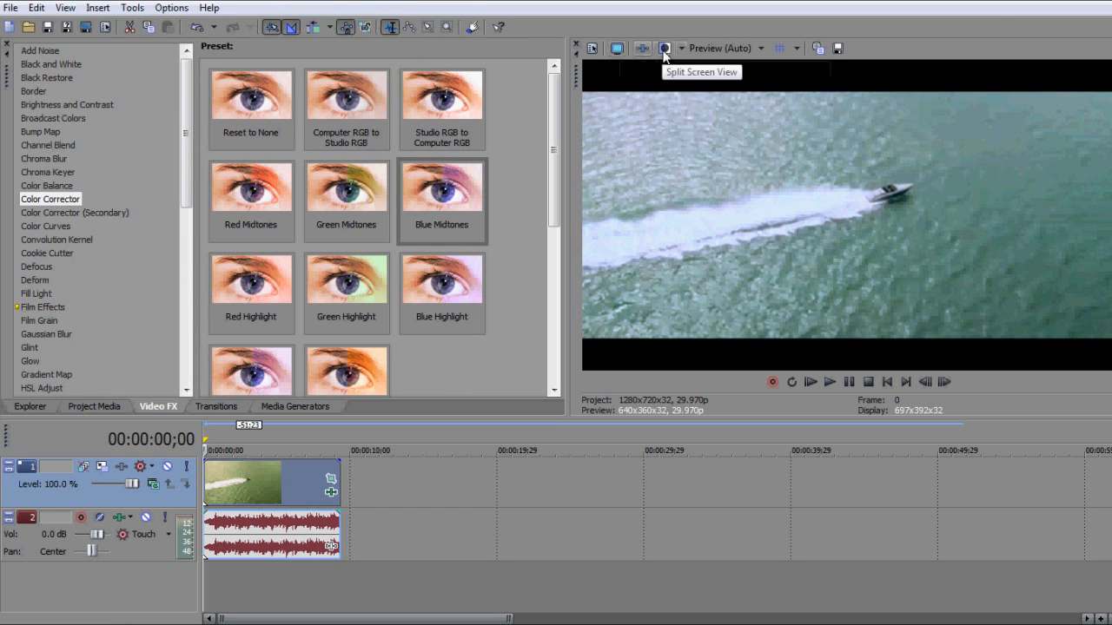
# Compare corrected and original in Split Screen View, then select the Cookie Cutter effect
pyautogui.click(665, 48)
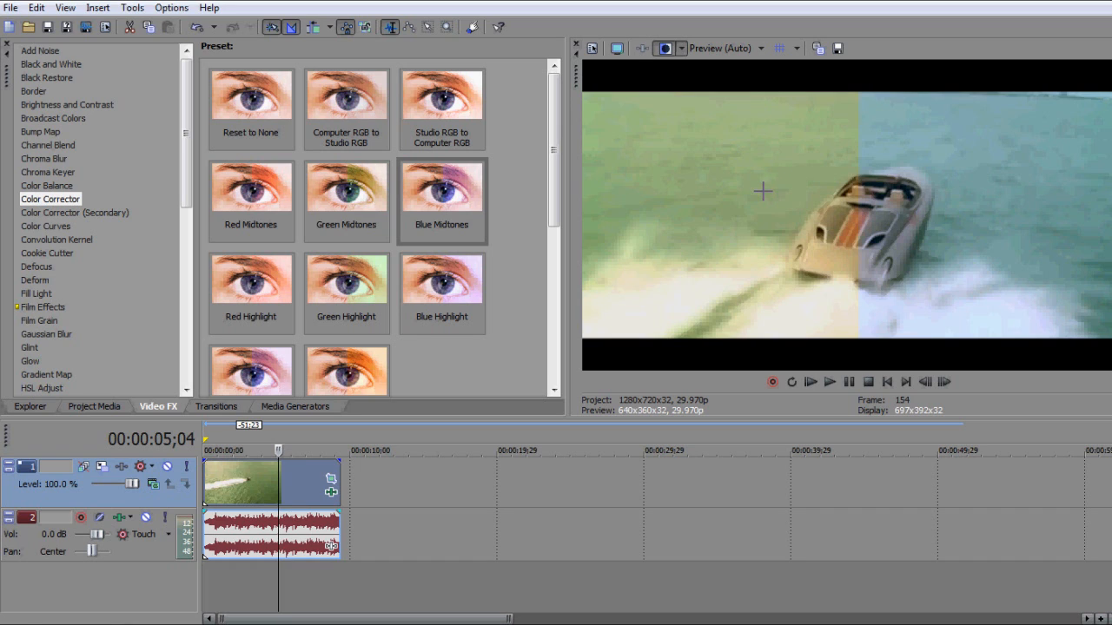
pyautogui.moveTo(606, 317)
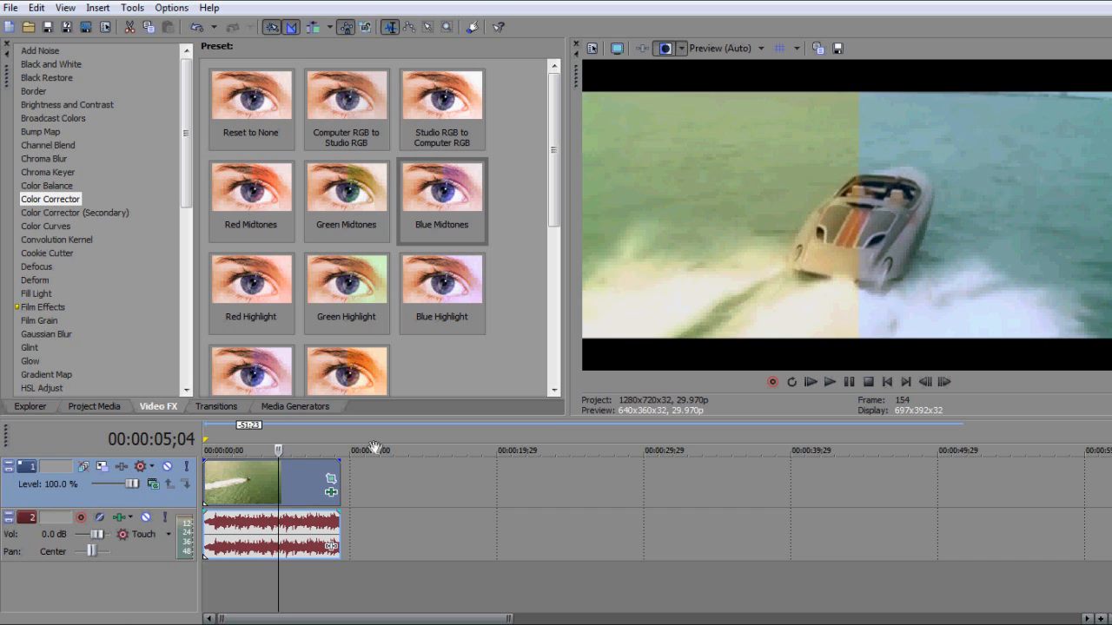
pyautogui.click(663, 48)
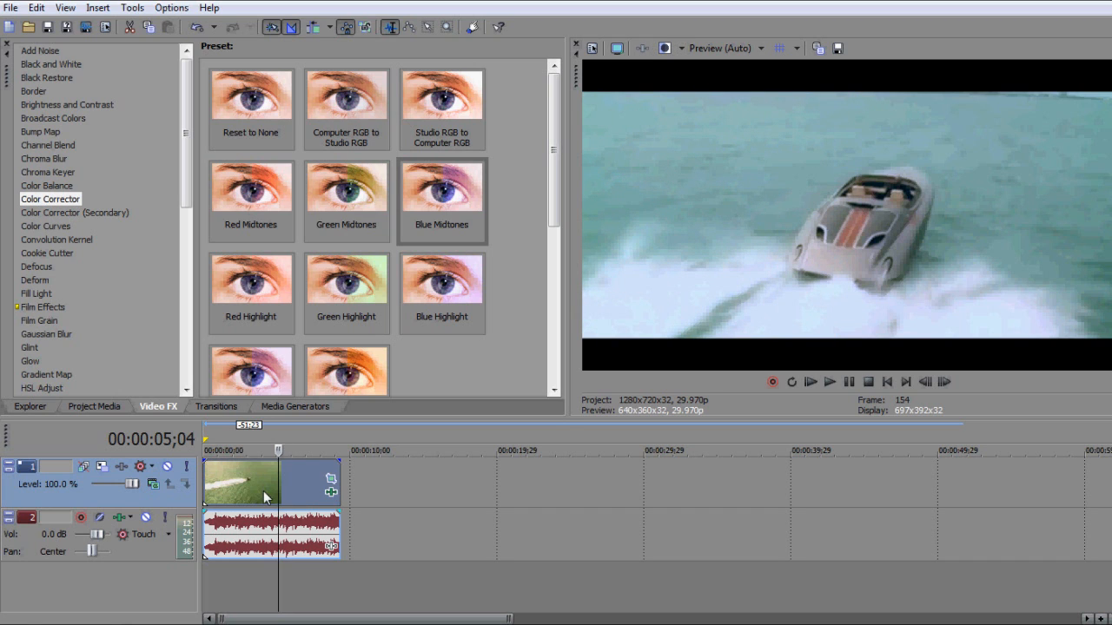
pyautogui.click(48, 253)
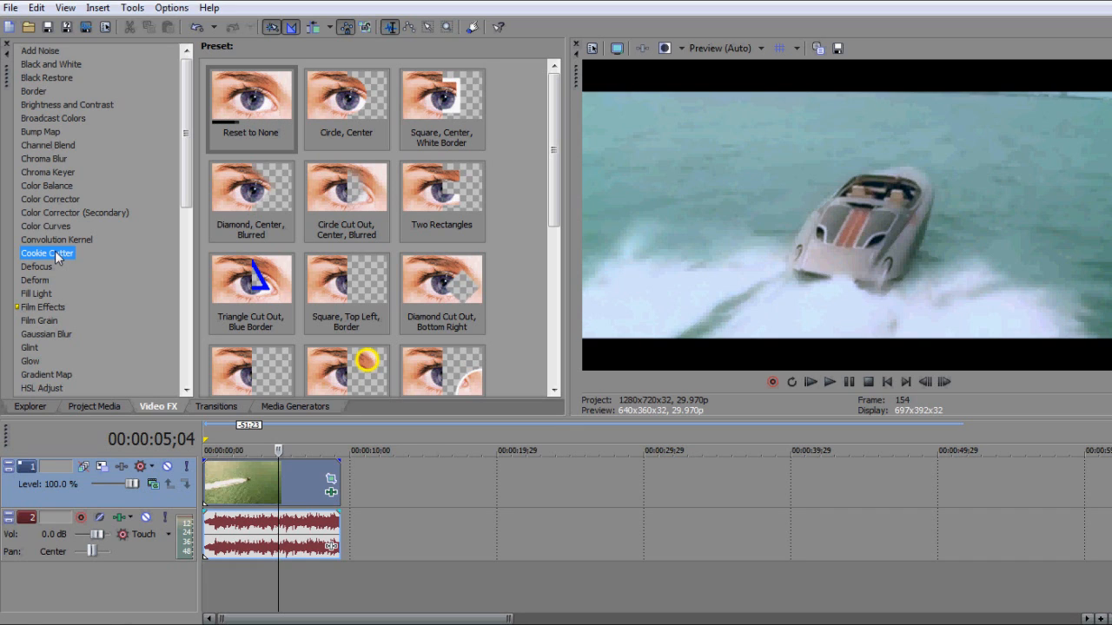
# Add a Cookie Cutter oval to the clip and feather its edge to about 1.22
pyautogui.click(251, 109)
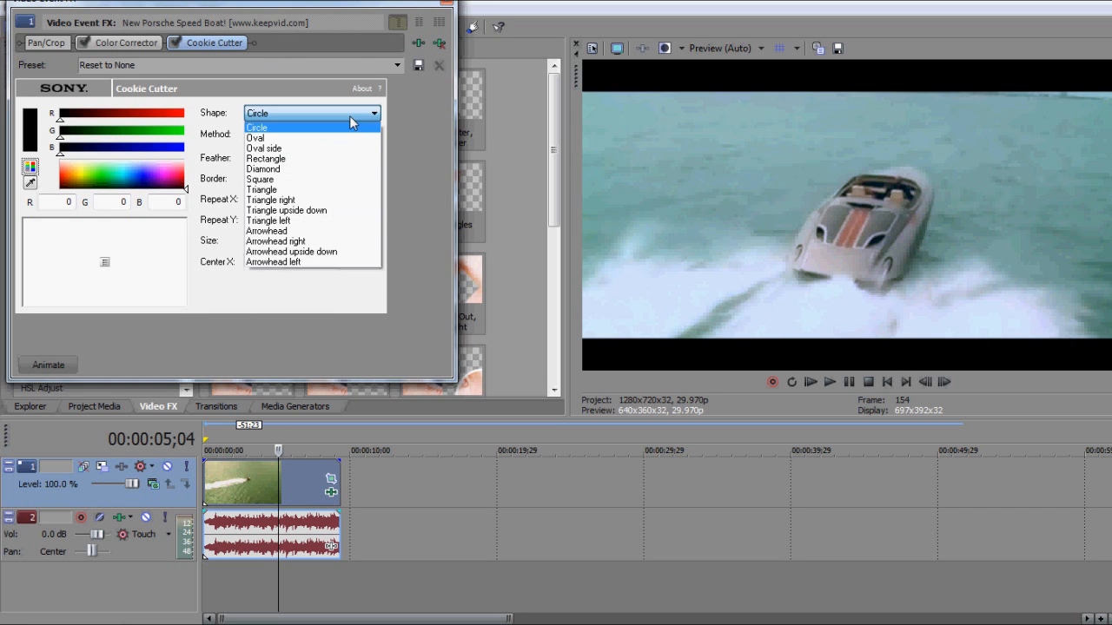
pyautogui.click(256, 140)
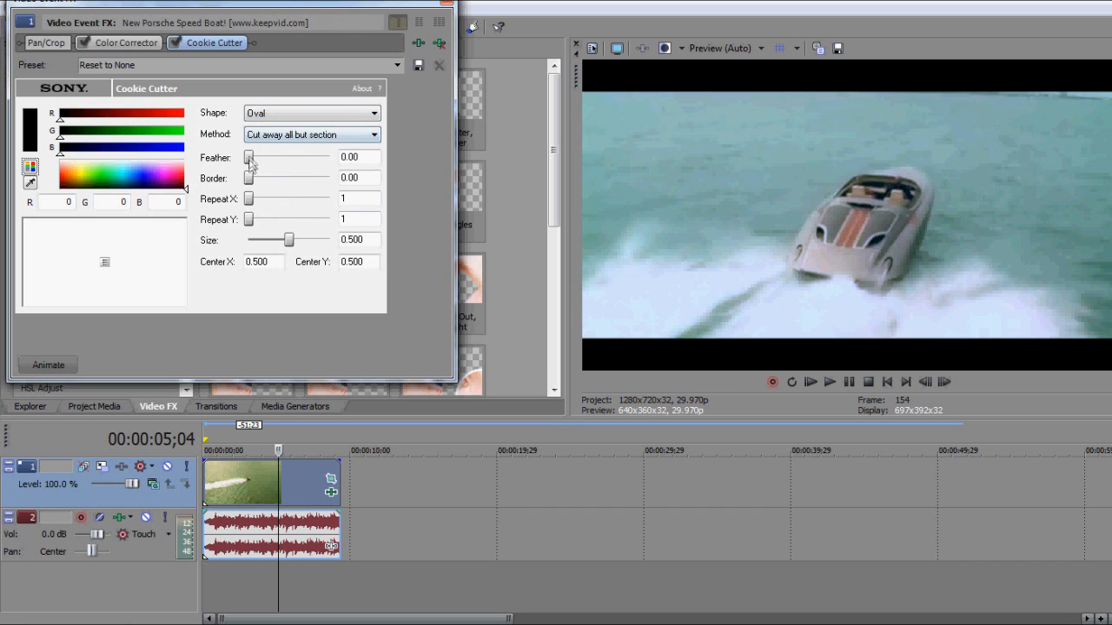
pyautogui.moveTo(249, 158); pyautogui.dragTo(258, 157)
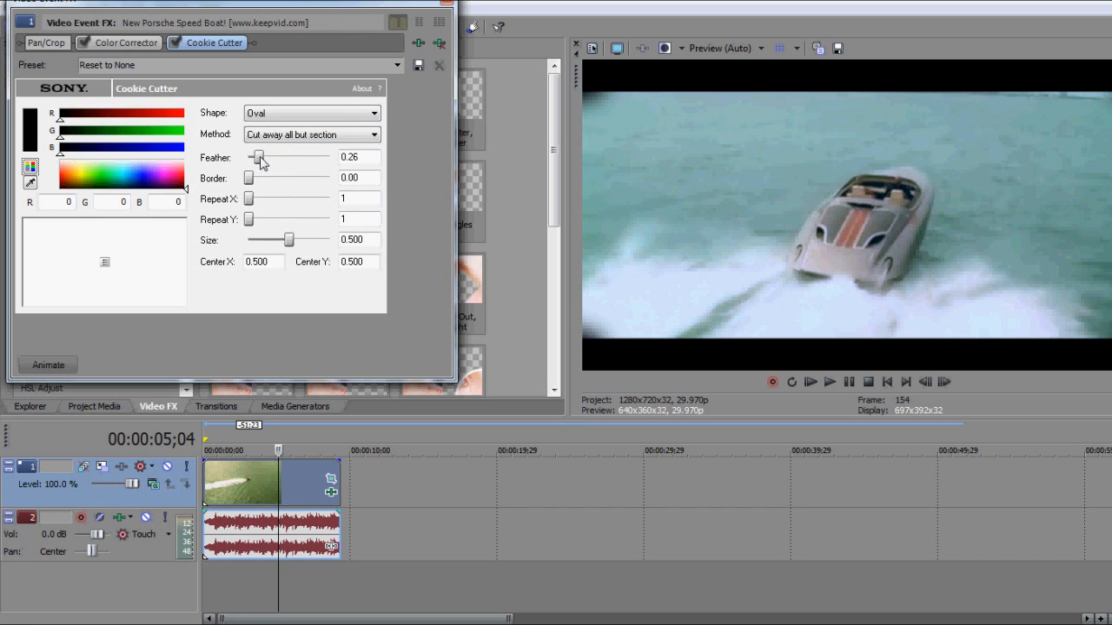
pyautogui.moveTo(258, 157); pyautogui.dragTo(297, 157)
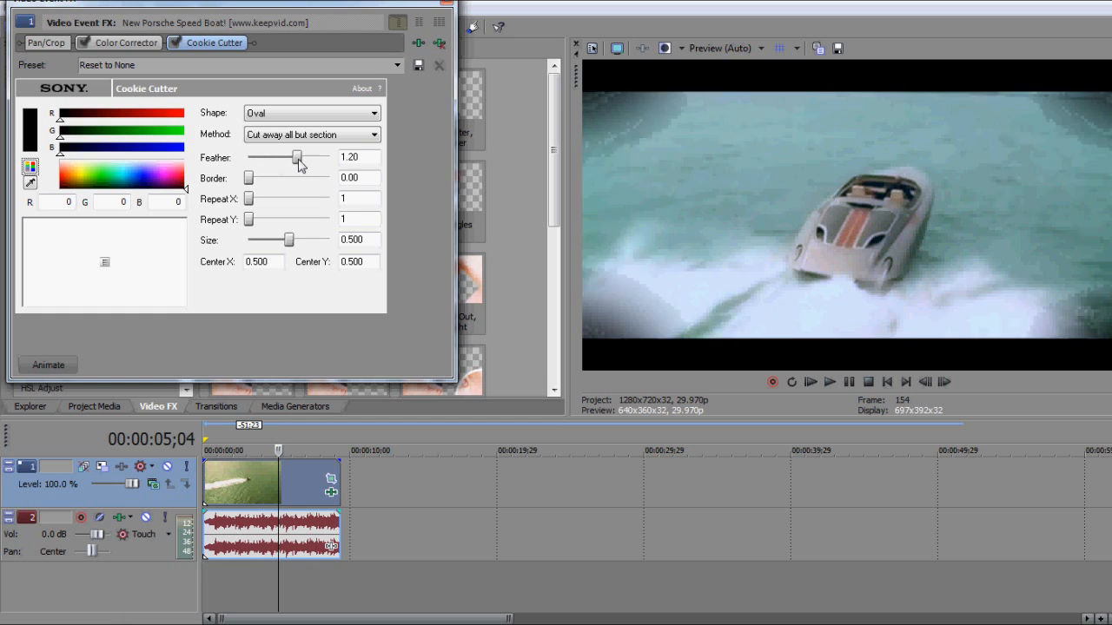
pyautogui.moveTo(298, 157); pyautogui.dragTo(320, 157)
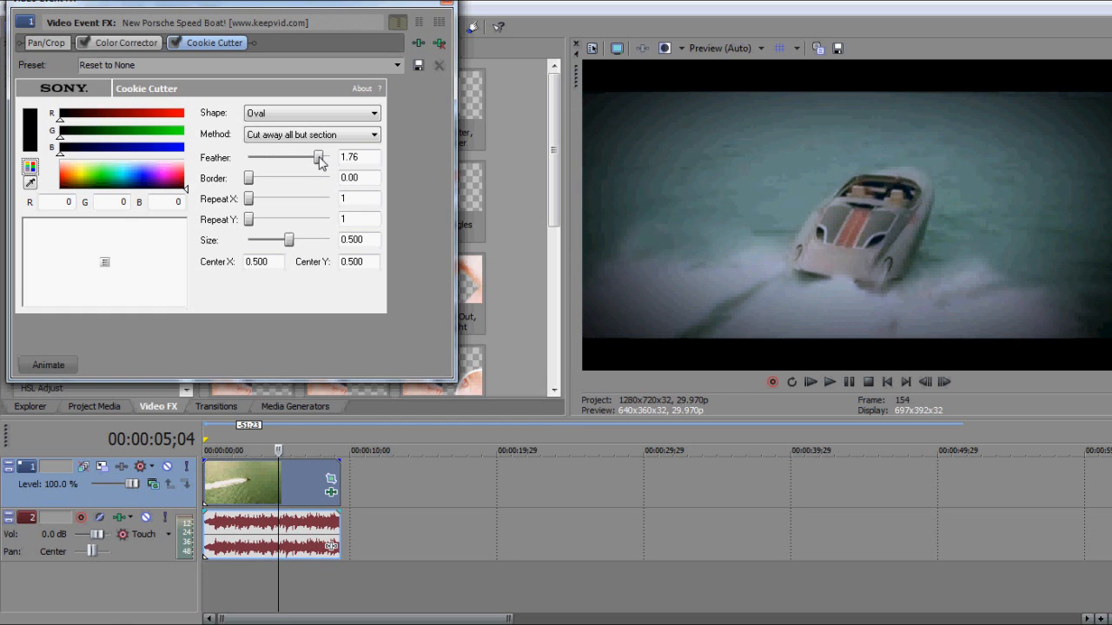
pyautogui.moveTo(320, 157); pyautogui.dragTo(298, 157)
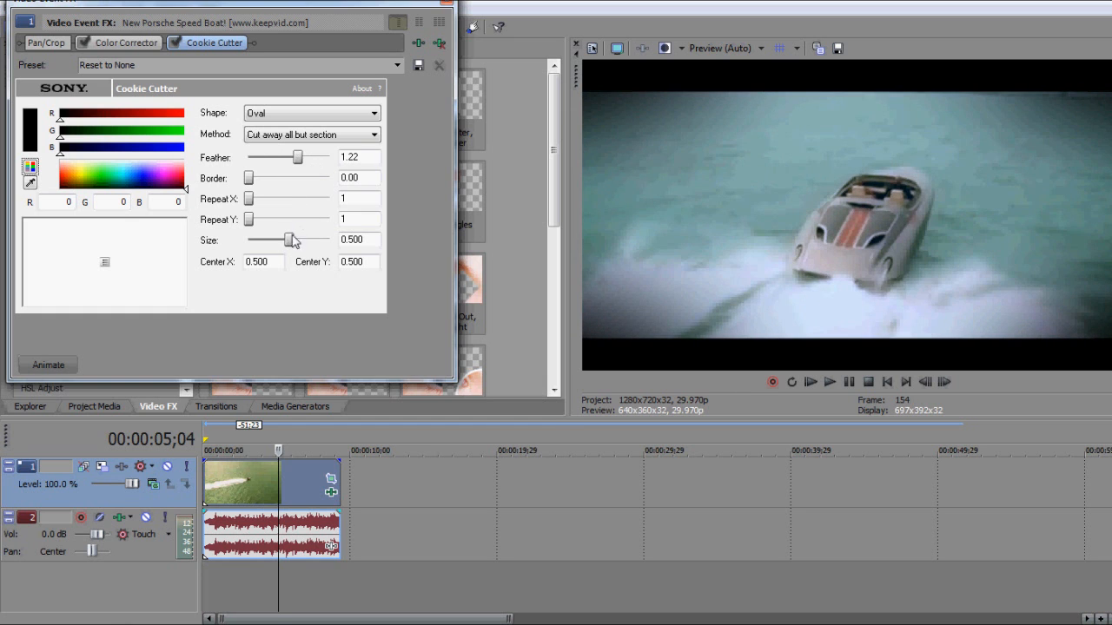
# Set the oval size to 0.470 and settle the feathering at about 1.12
pyautogui.moveTo(293, 240); pyautogui.dragTo(280, 240)
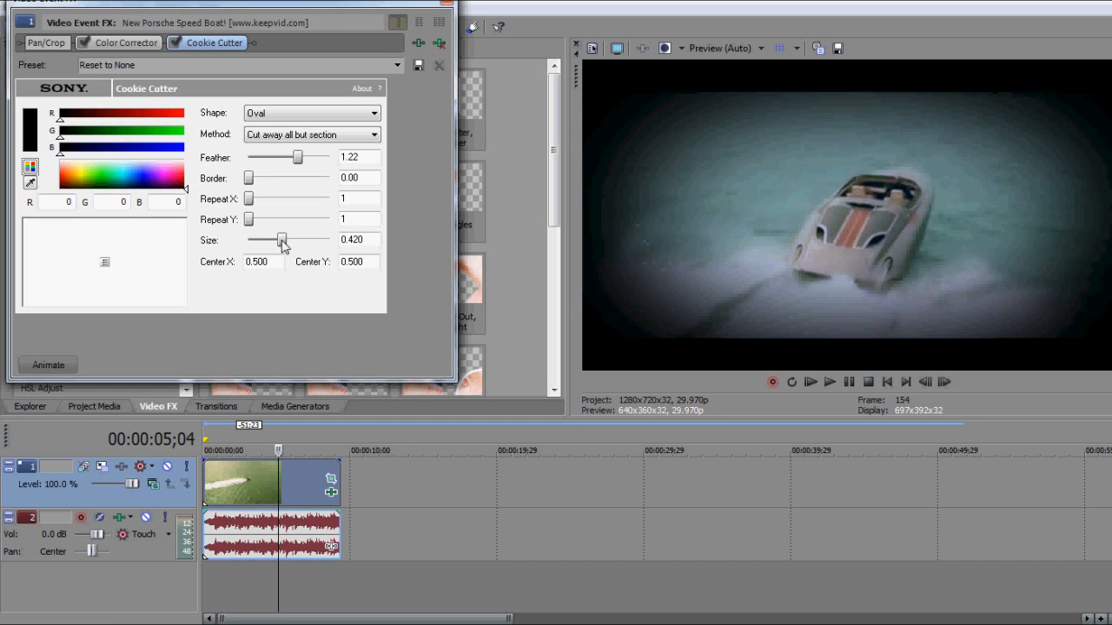
pyautogui.moveTo(276, 239); pyautogui.dragTo(287, 240)
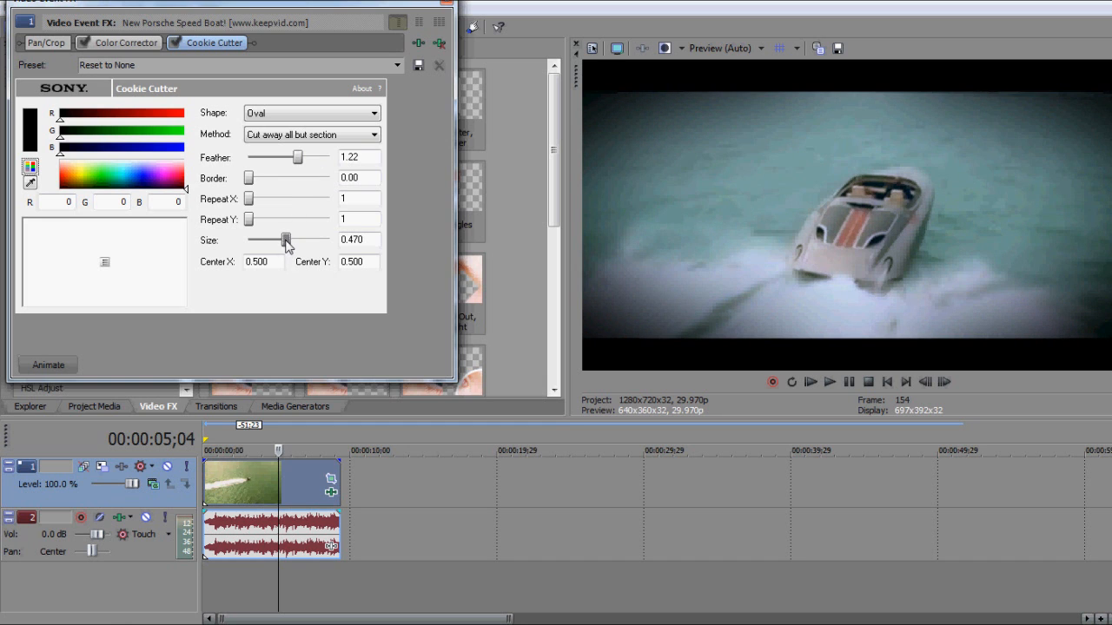
pyautogui.moveTo(298, 157); pyautogui.dragTo(266, 157)
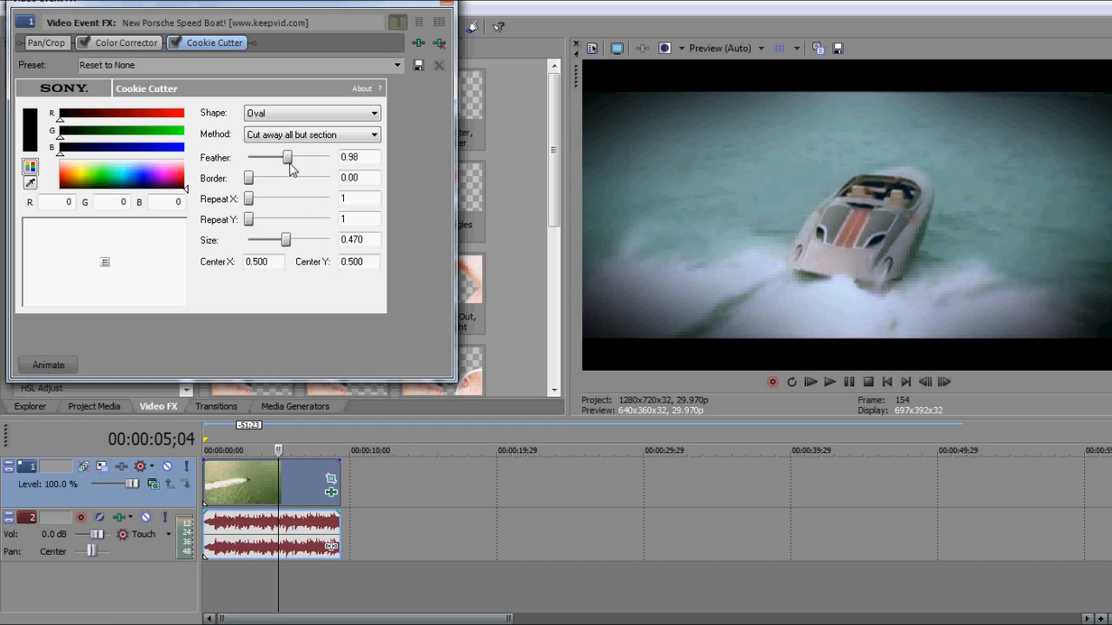
pyautogui.moveTo(267, 157); pyautogui.dragTo(295, 157)
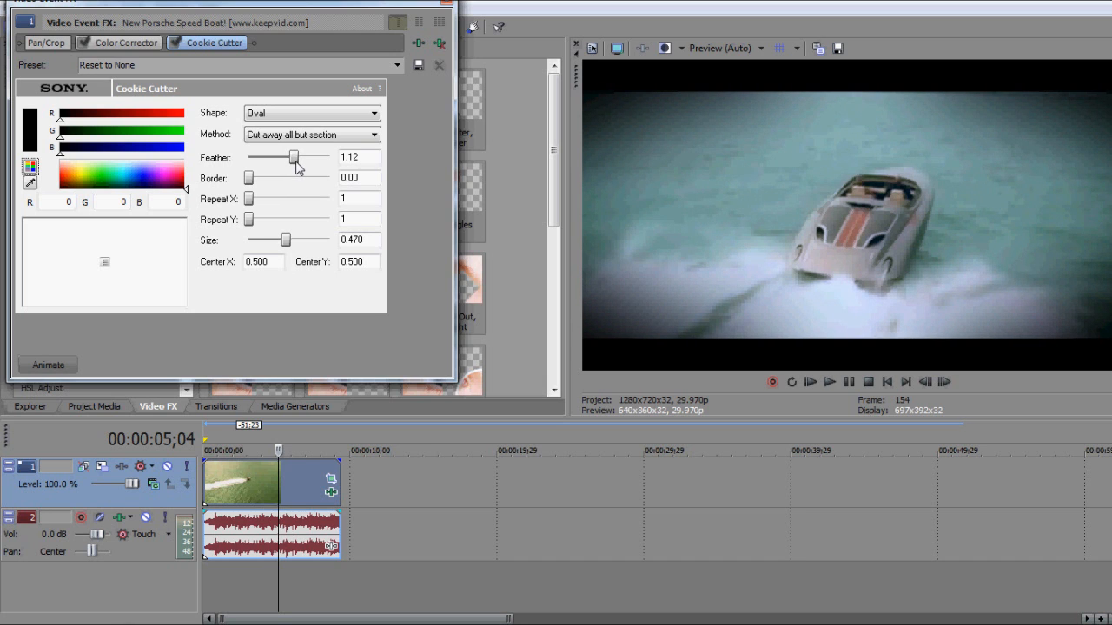